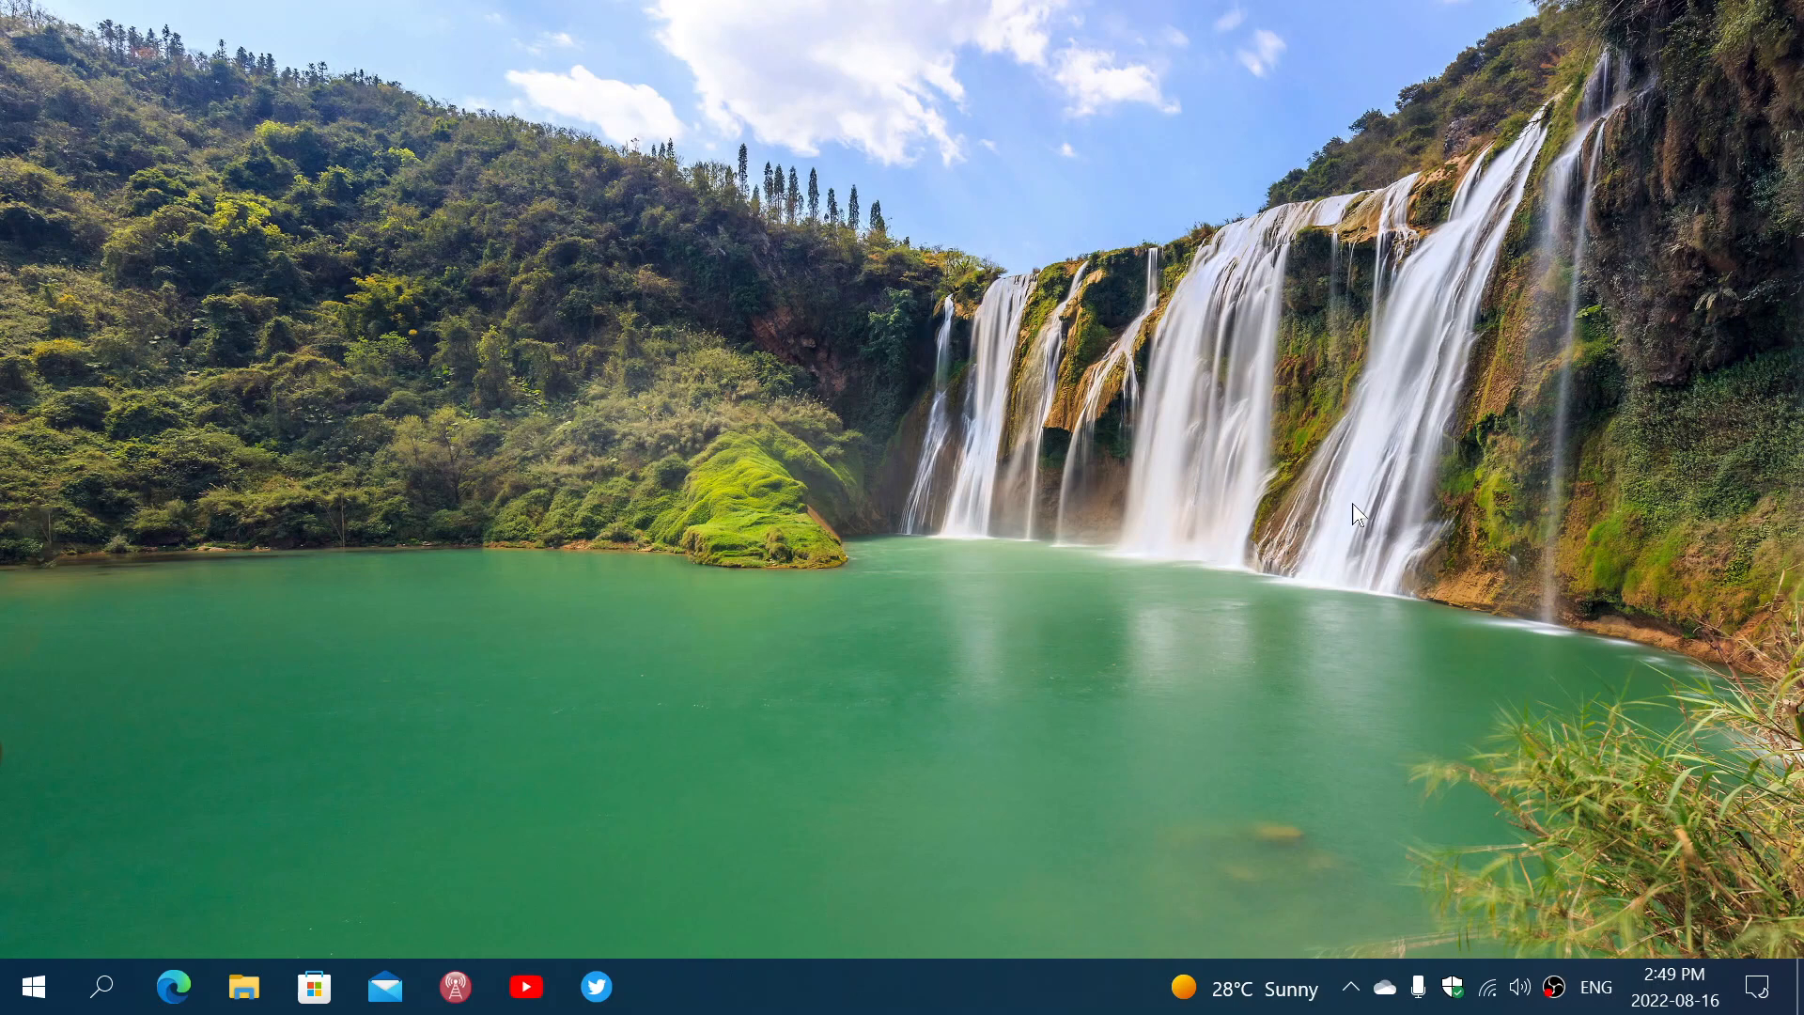
mouse_move(881, 569)
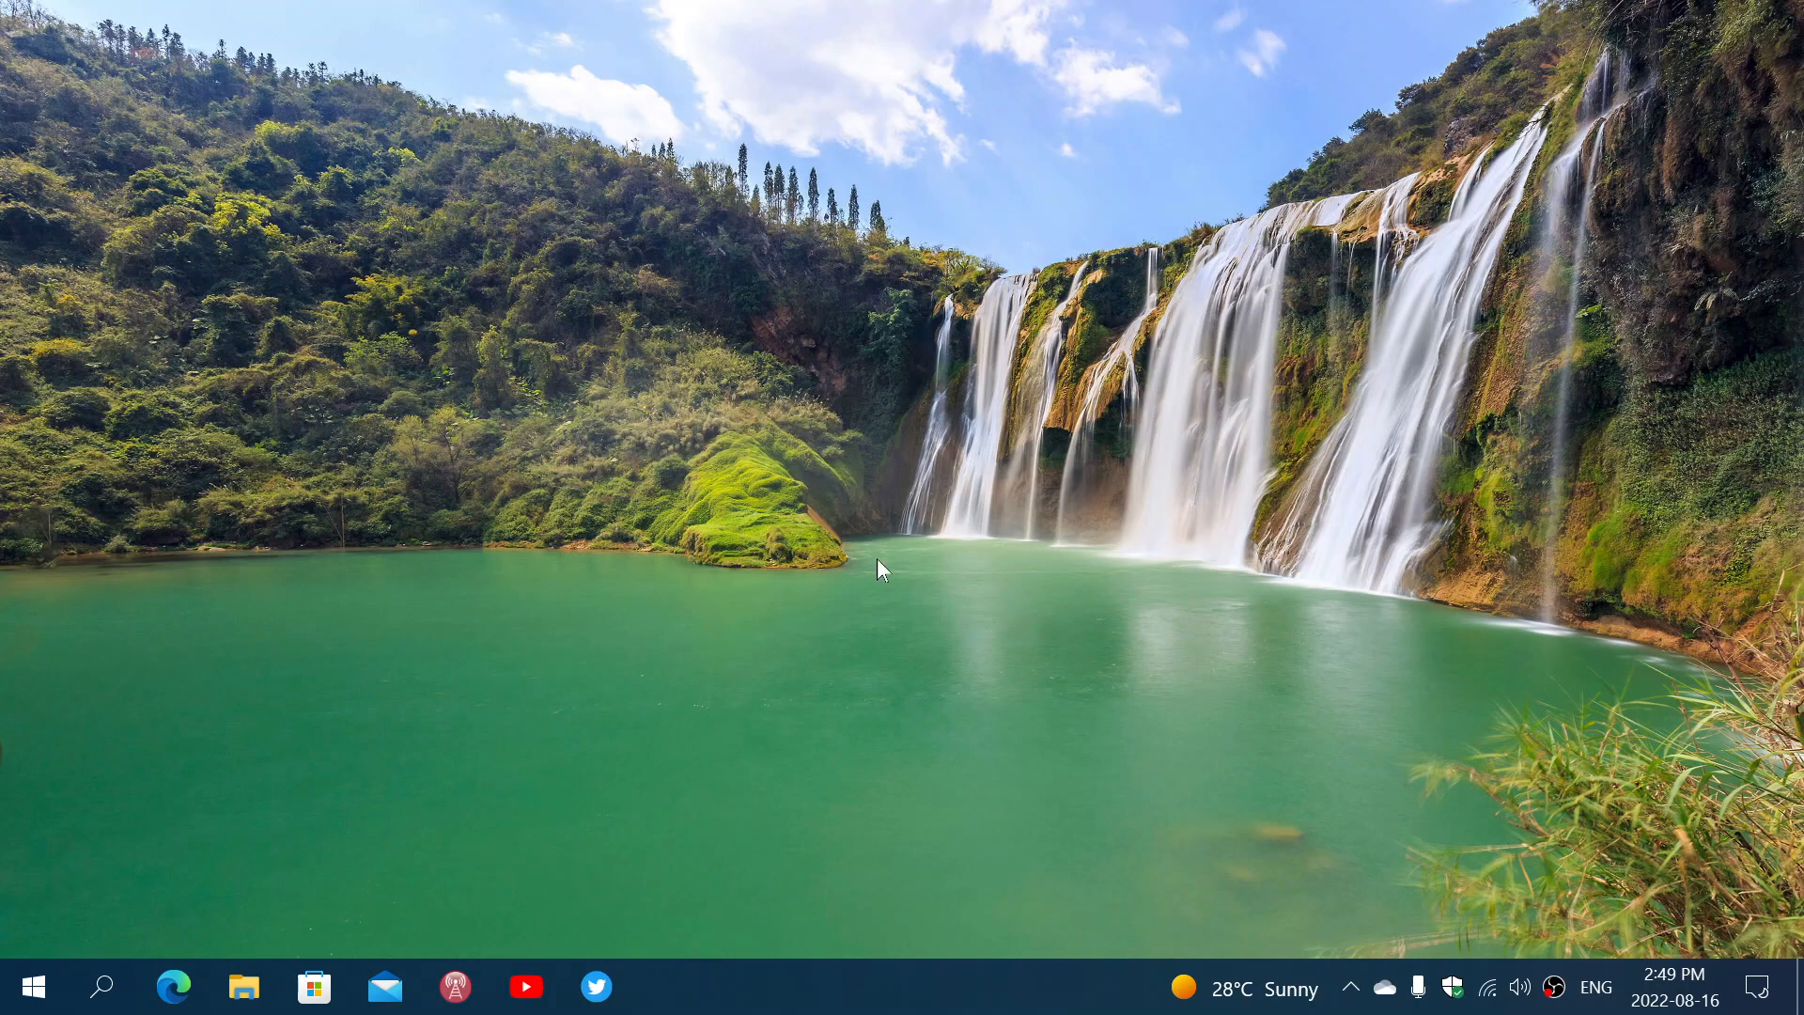
mouse_move(25, 987)
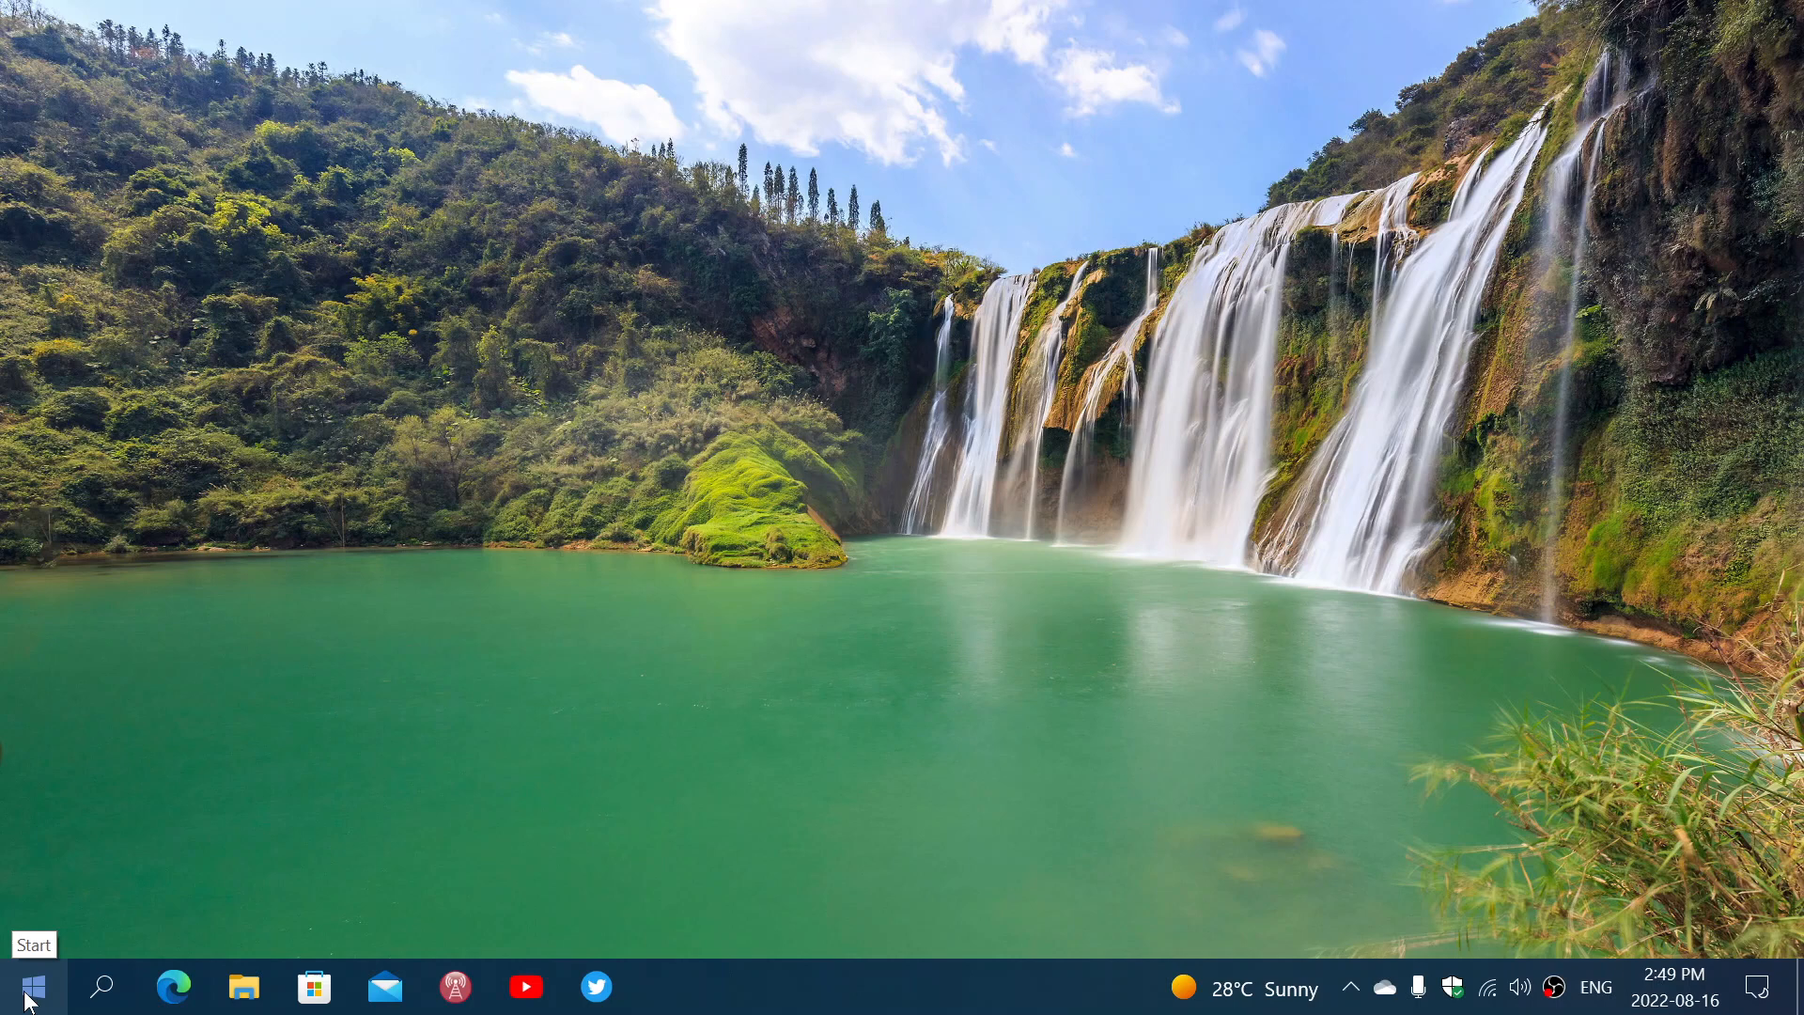
click(27, 988)
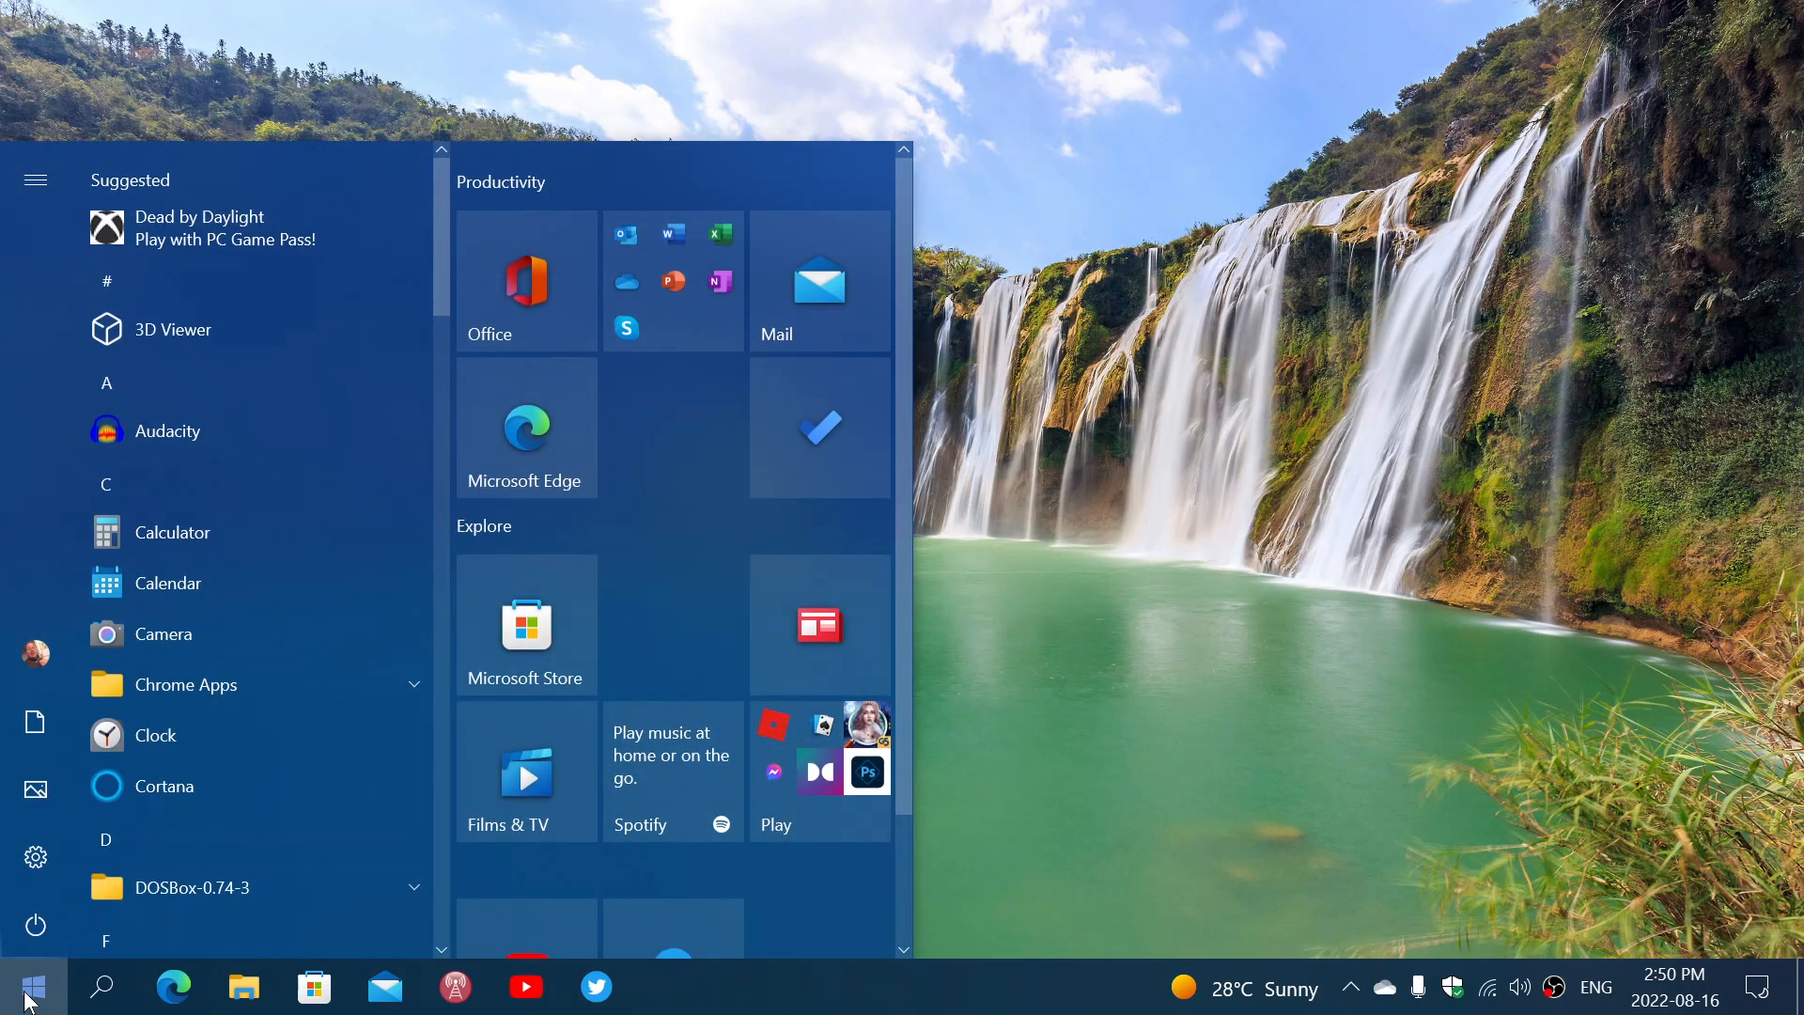
click(35, 856)
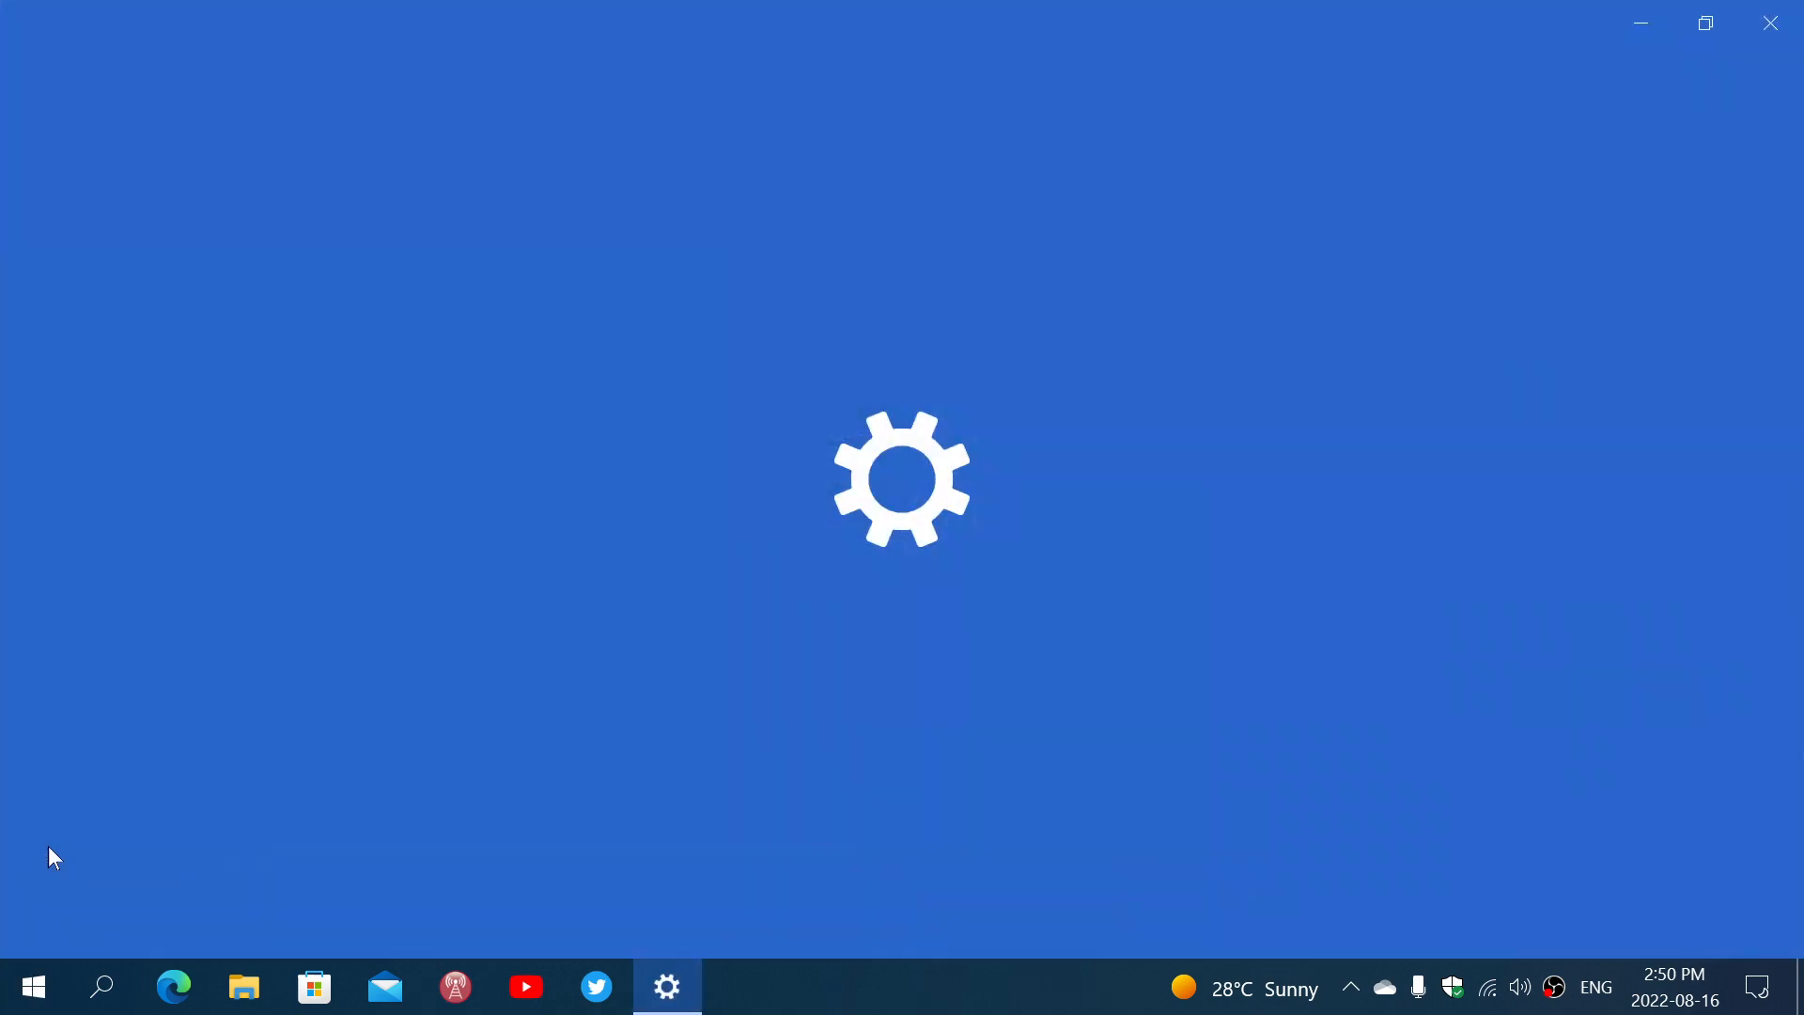
click(666, 985)
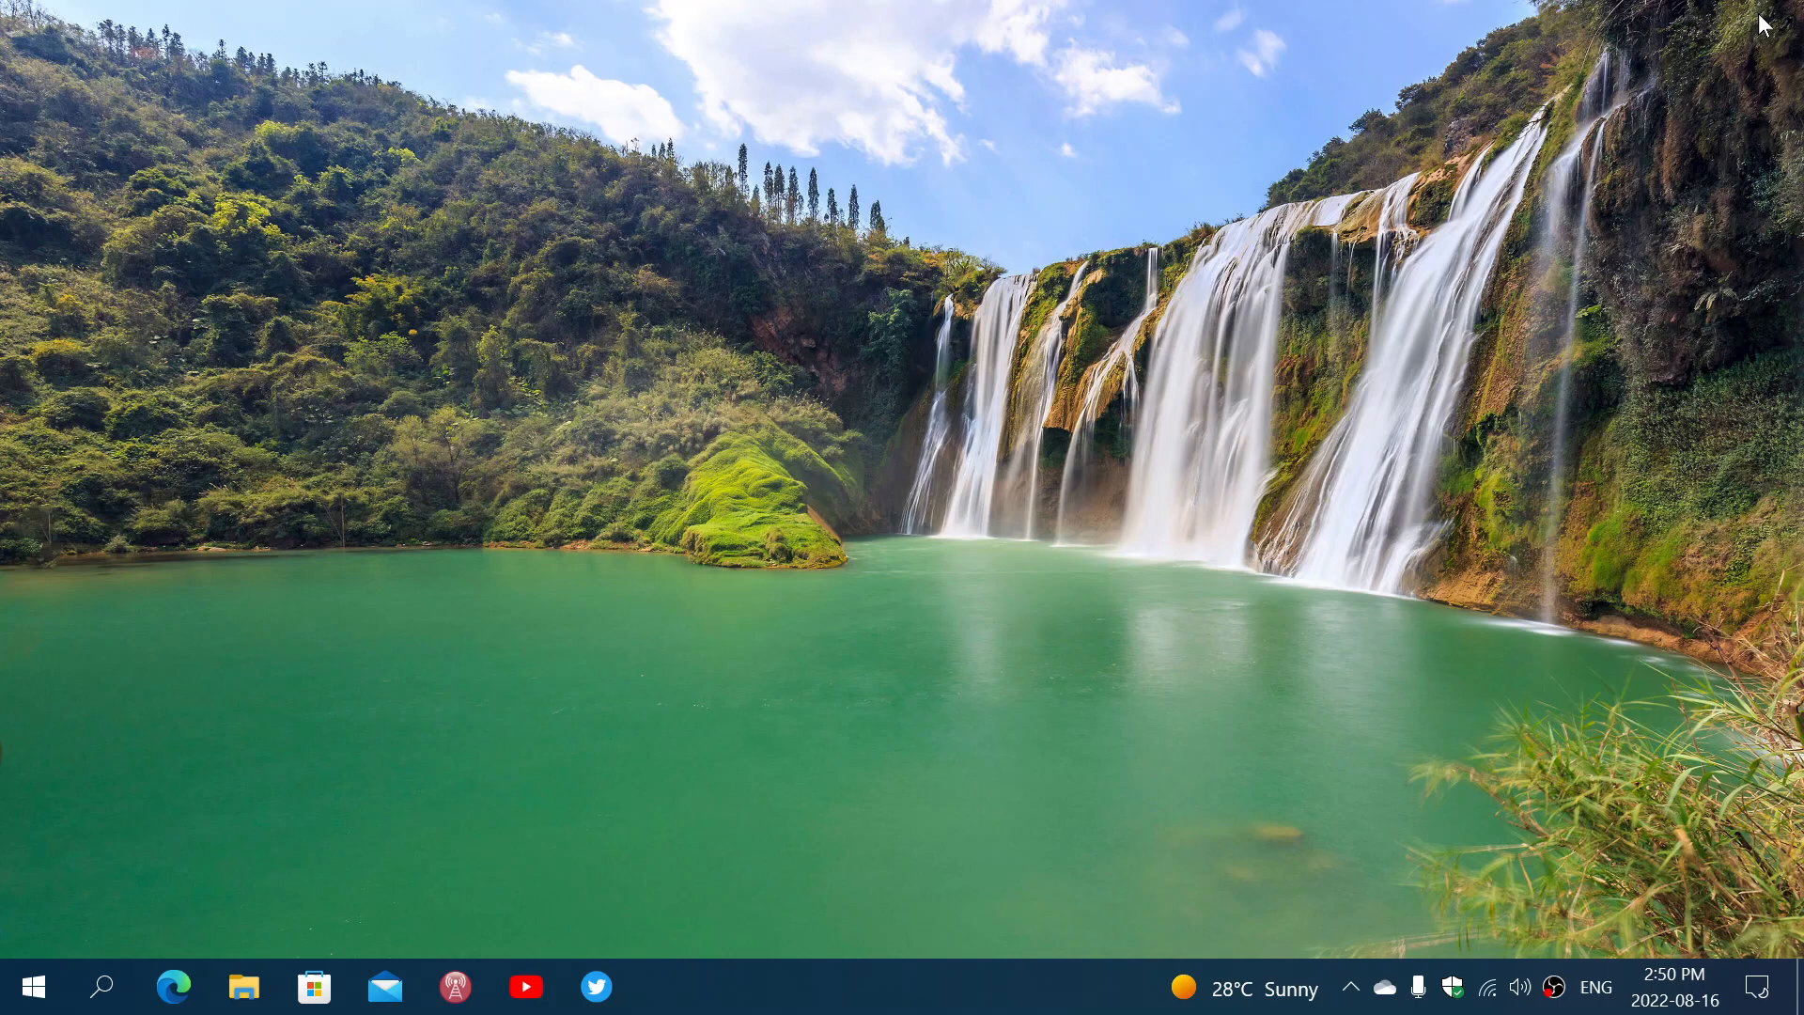
mouse_move(1319, 622)
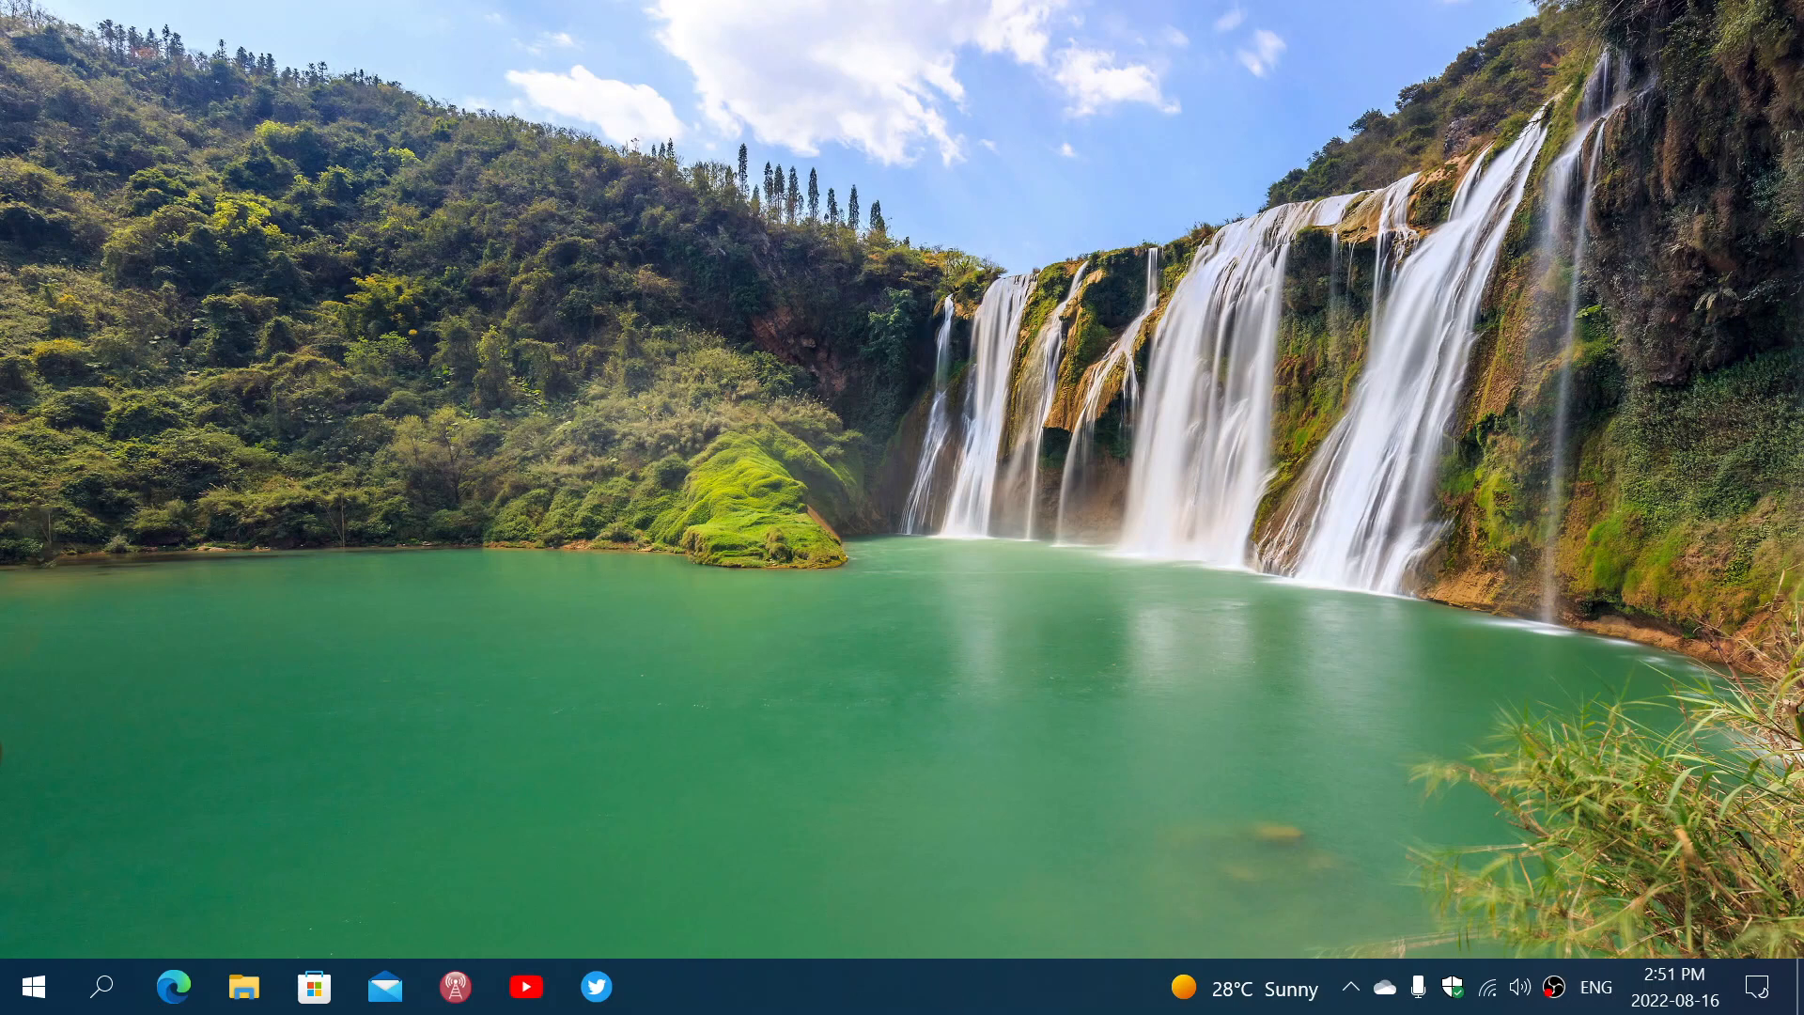
mouse_move(932, 988)
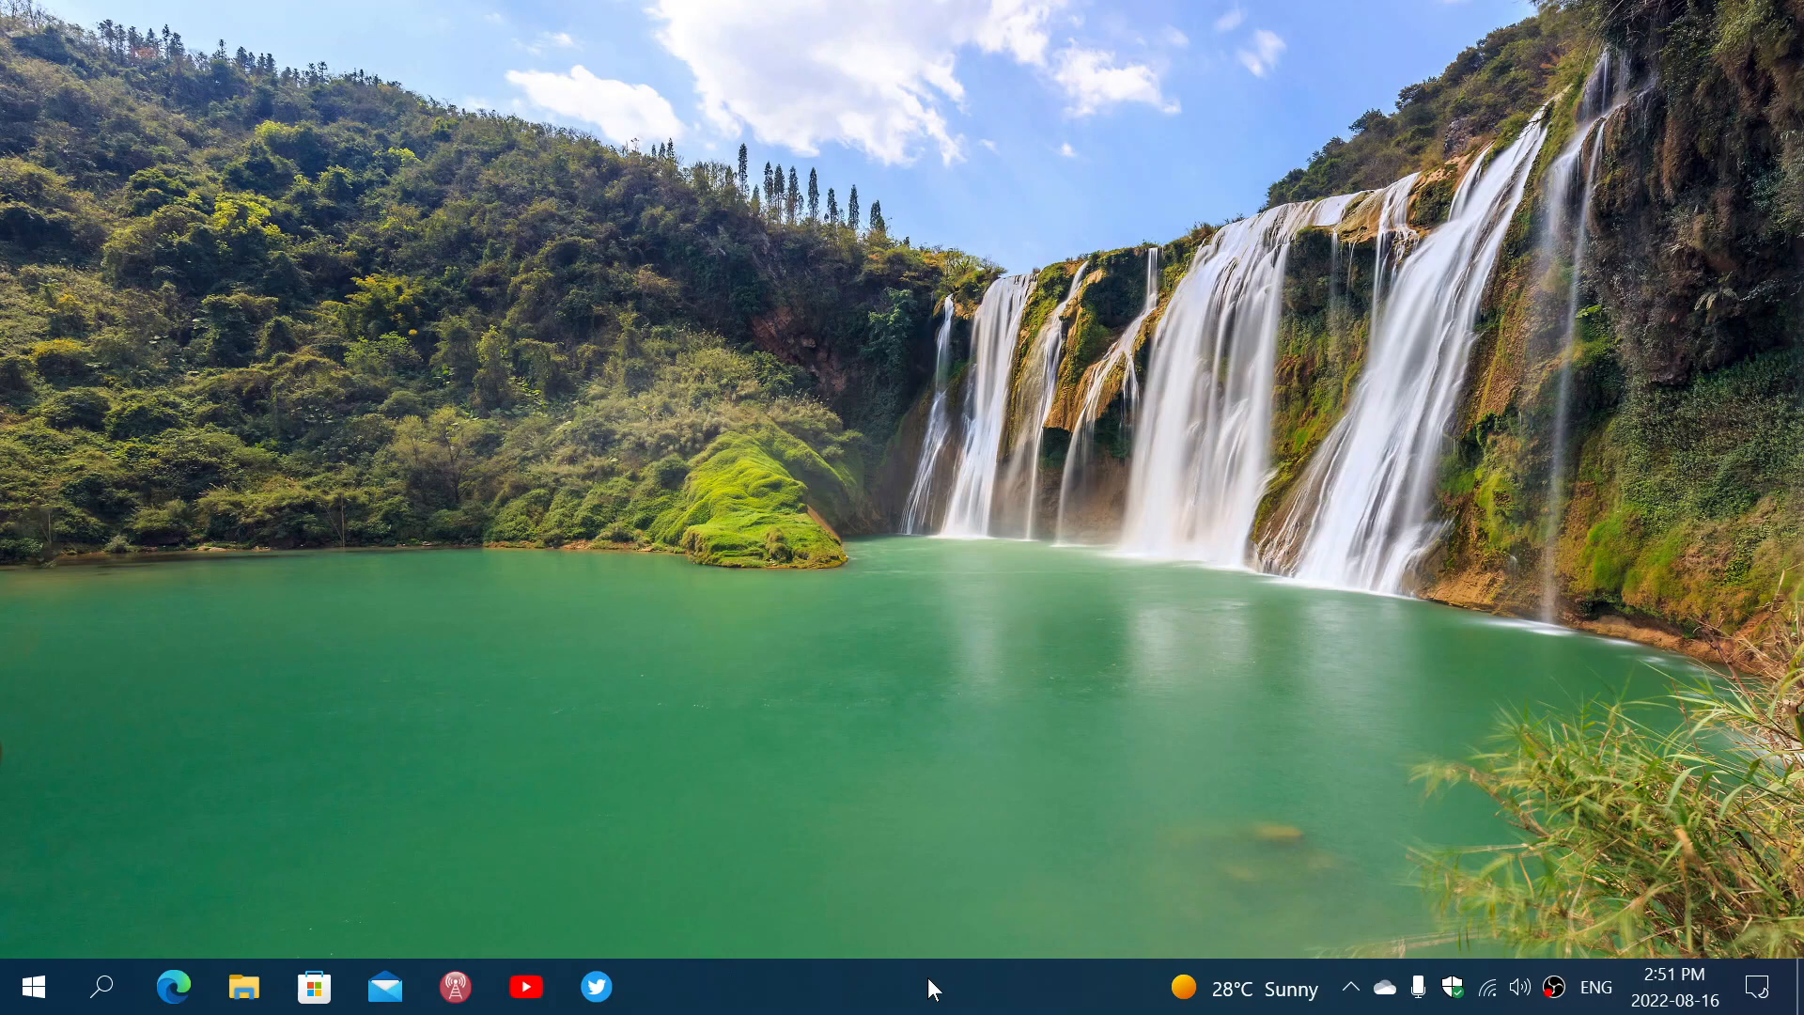